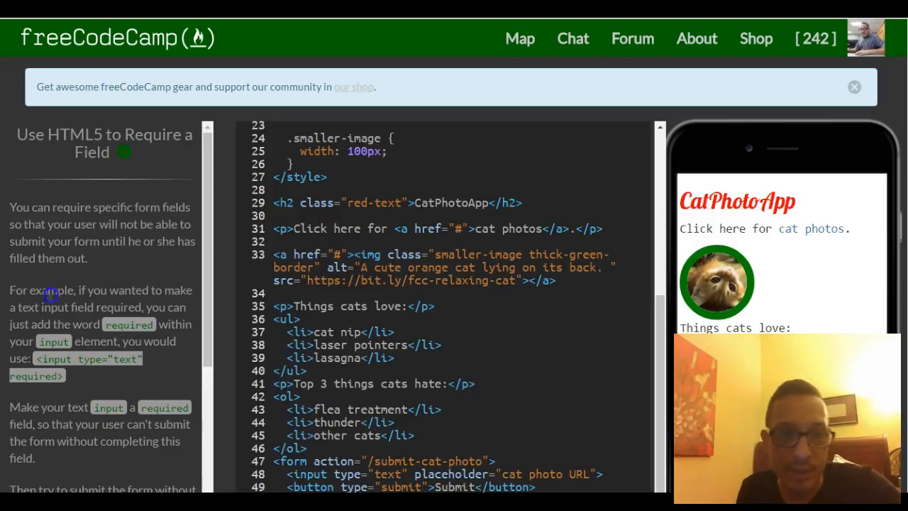
Scroll to line 48 and add the required attribute after type="text" on the text input.
scroll("down", 3)
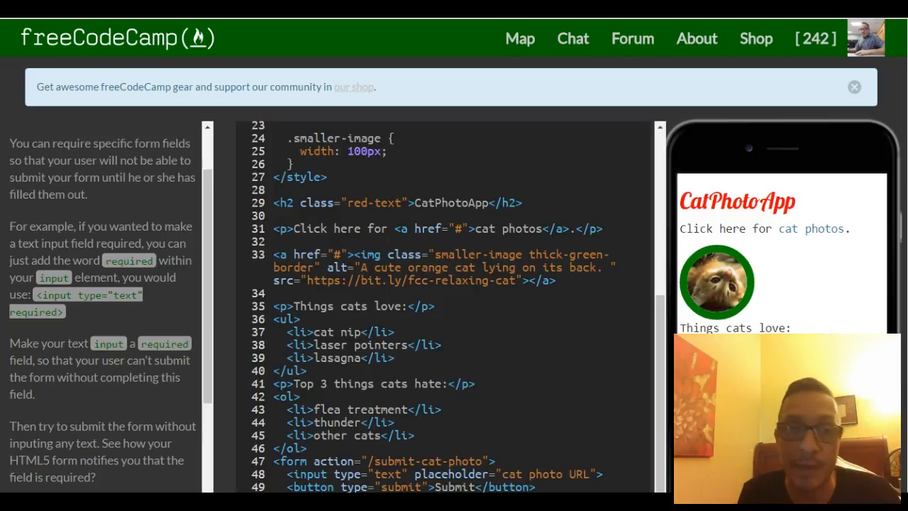
scroll("down", 3)
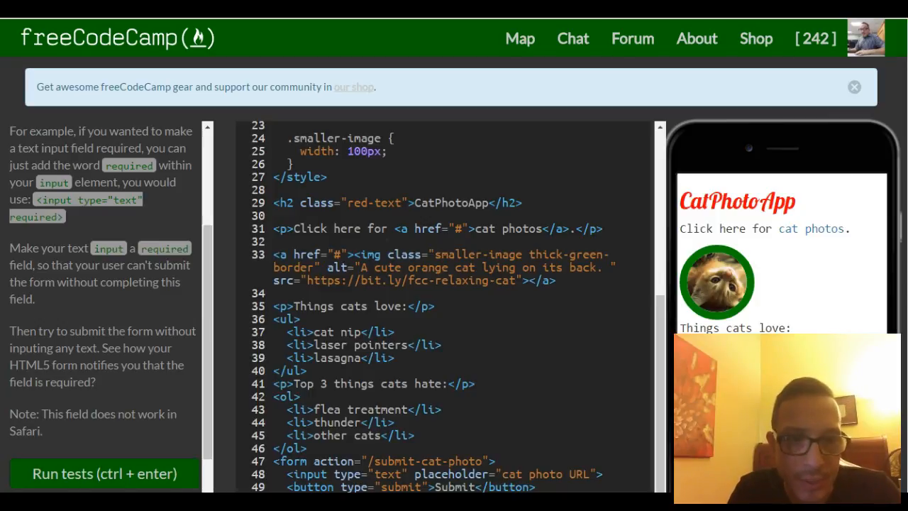
scroll("down", 3)
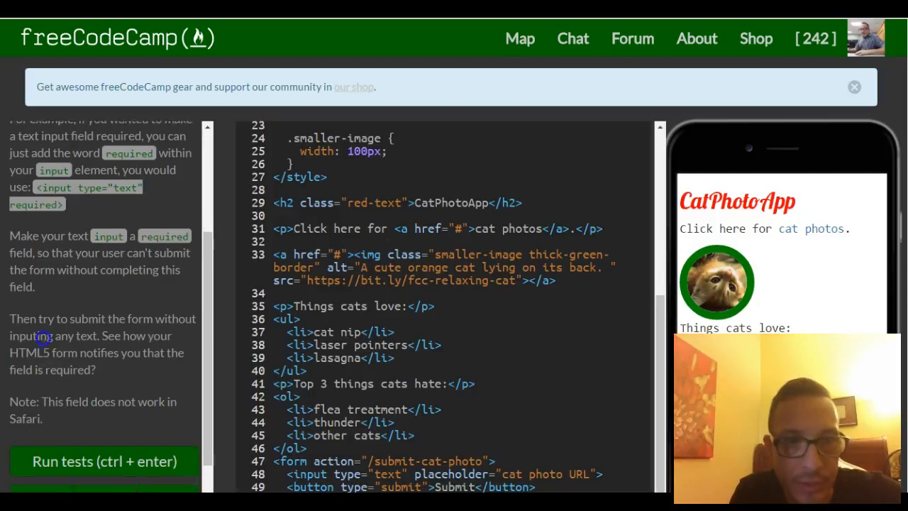
scroll("down", 3)
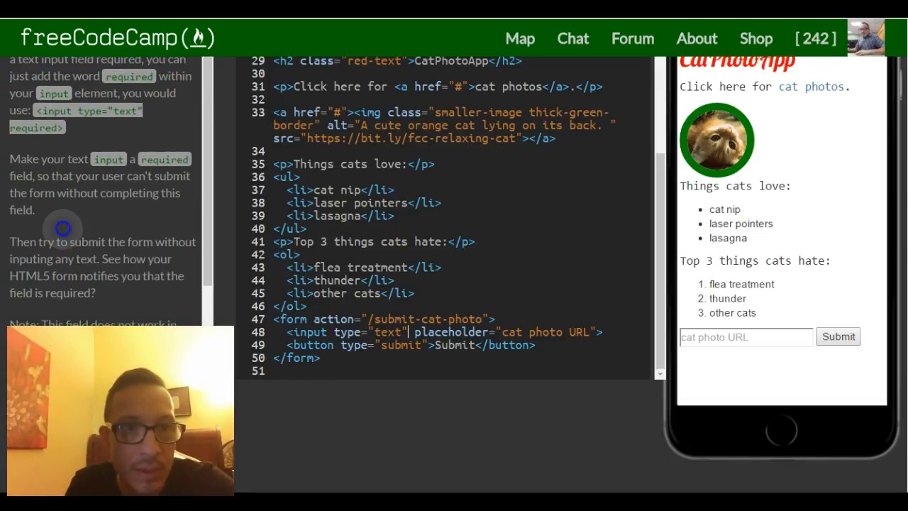
scroll("down", 3)
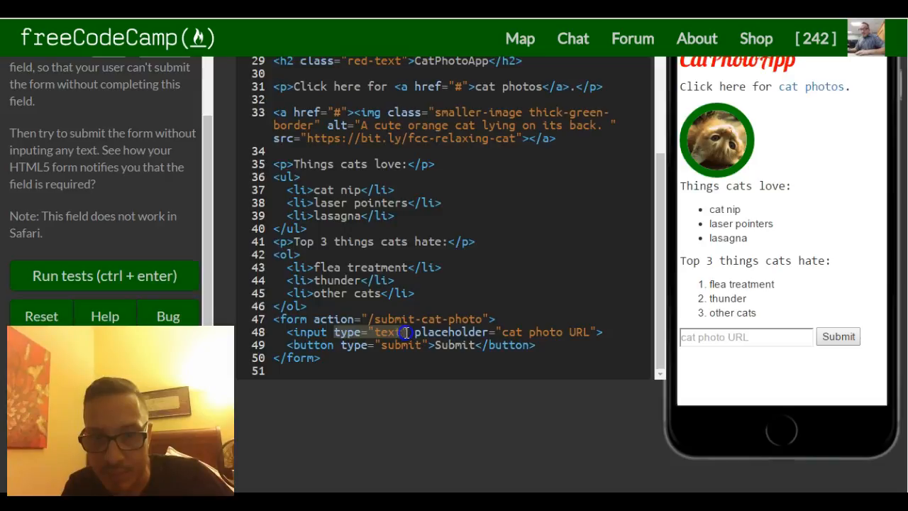
left_click(376, 358)
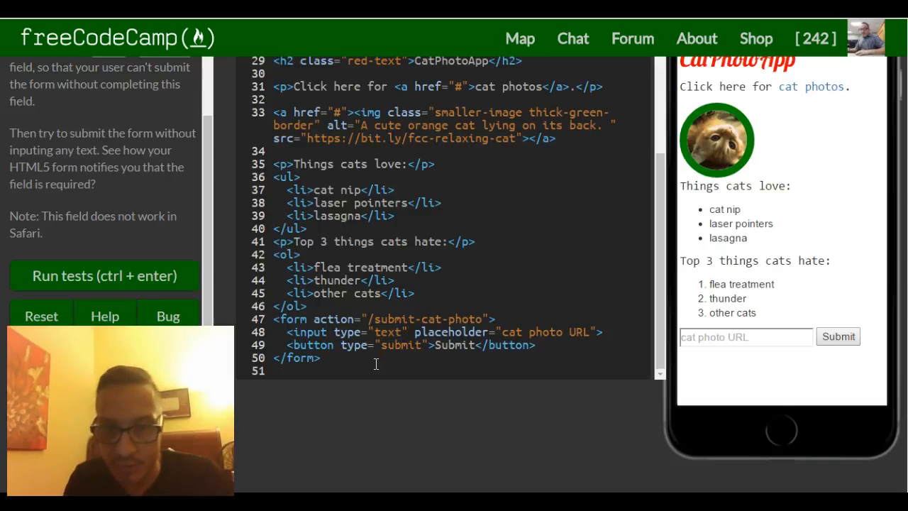
type("r")
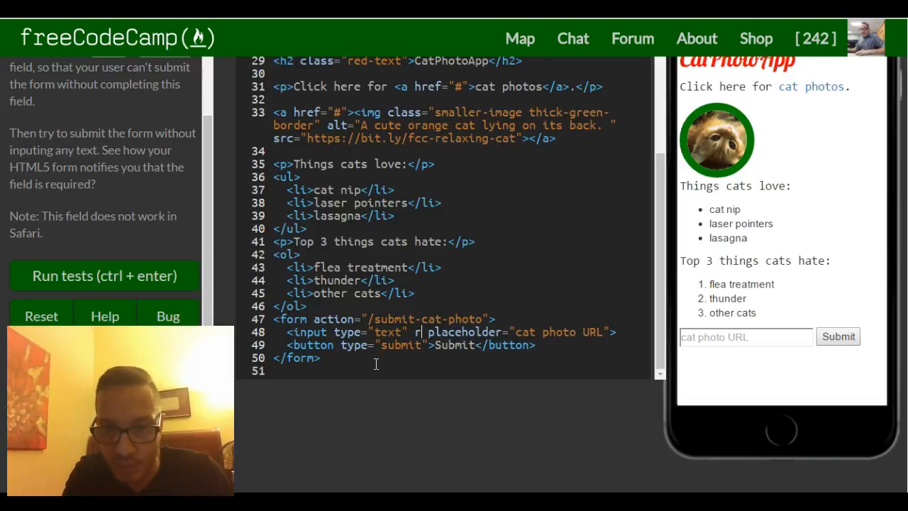
type("equired")
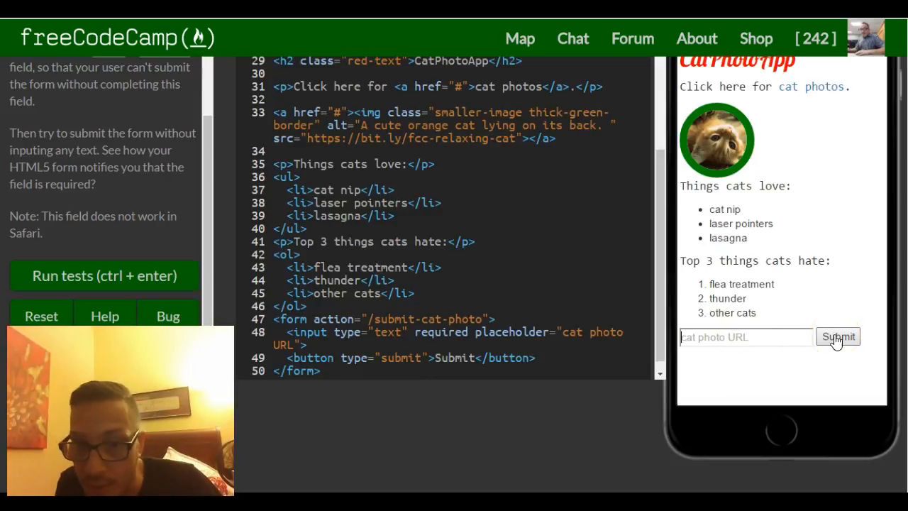
Submit the empty form, then submit with 'gserth' entered to get Submitted!, and run tests.
left_click(838, 337)
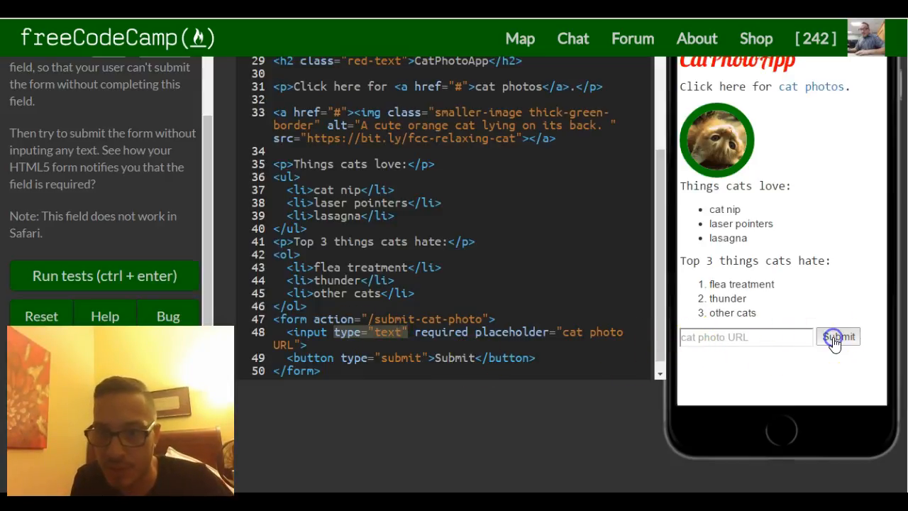
type("gserth")
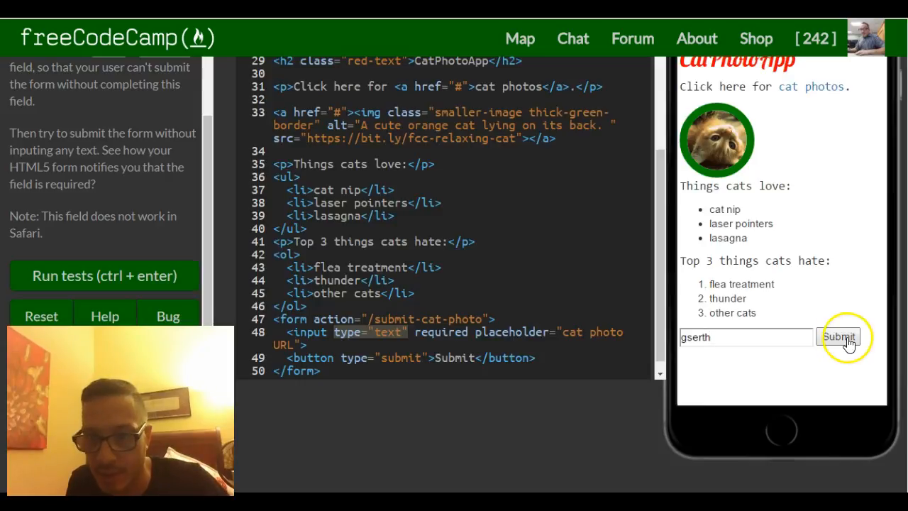
left_click(839, 336)
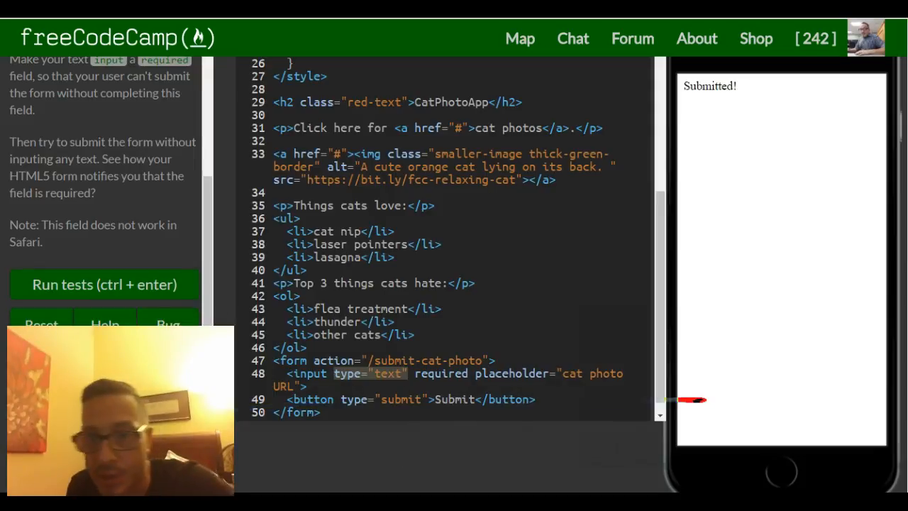
left_click(105, 284)
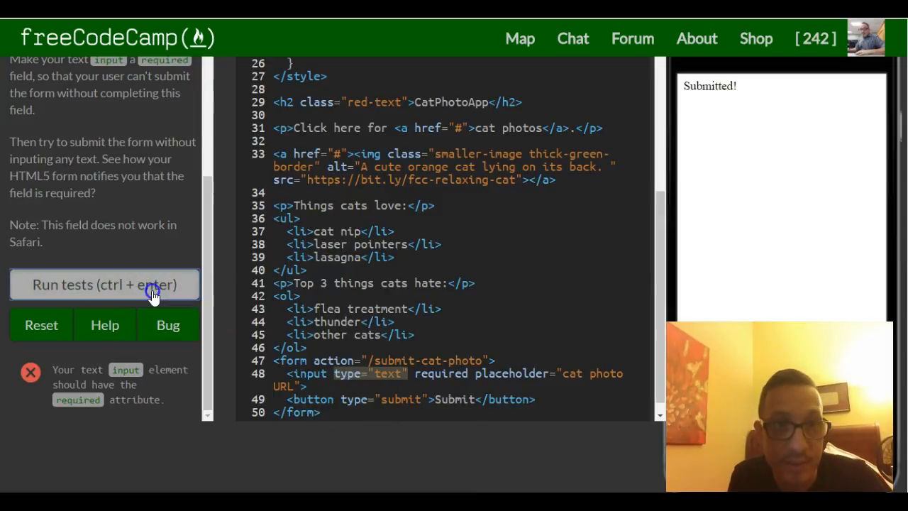
Rerun the challenge tests so they pass and show the 'Raise the roof!' dialog.
left_click(105, 285)
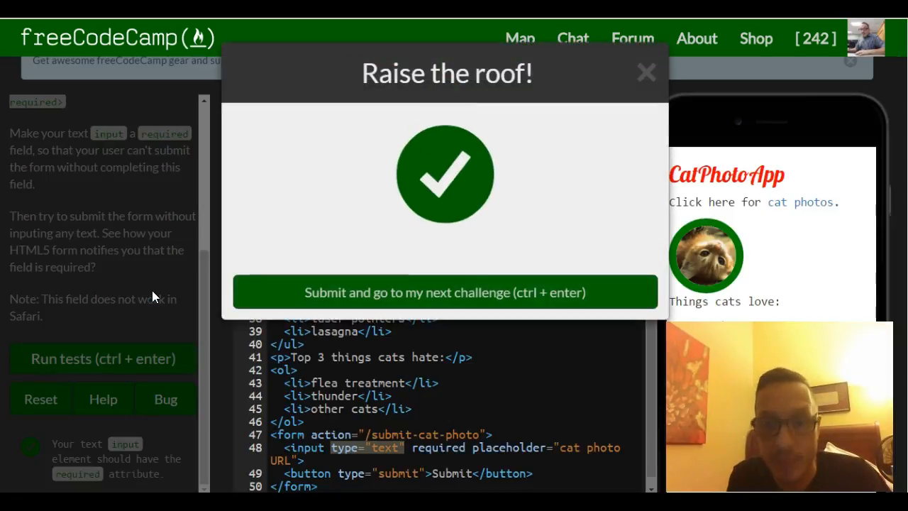